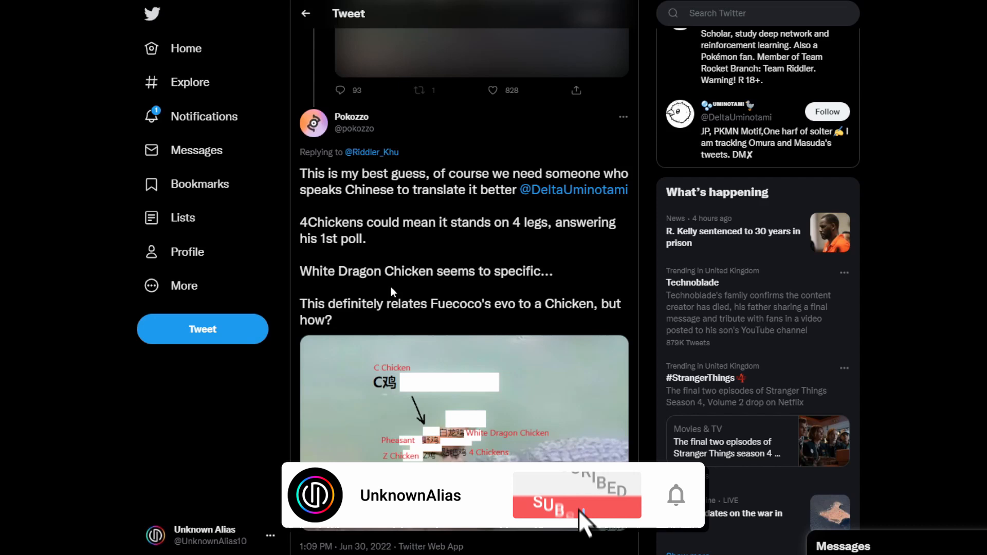
Step: Open the Sudowoodo tweet's detail page to read the replies guessing a new evolution
left_click(575, 494)
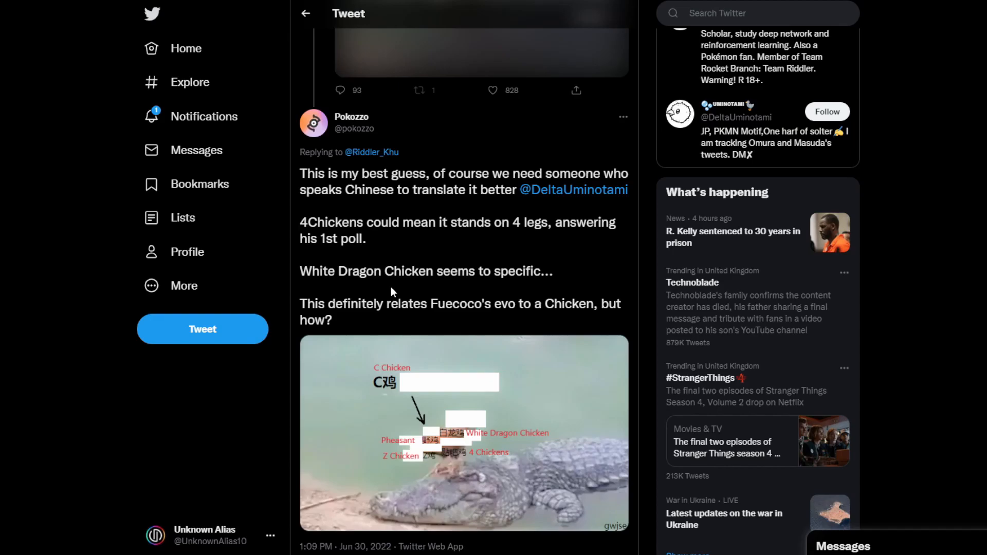
left_click(462, 433)
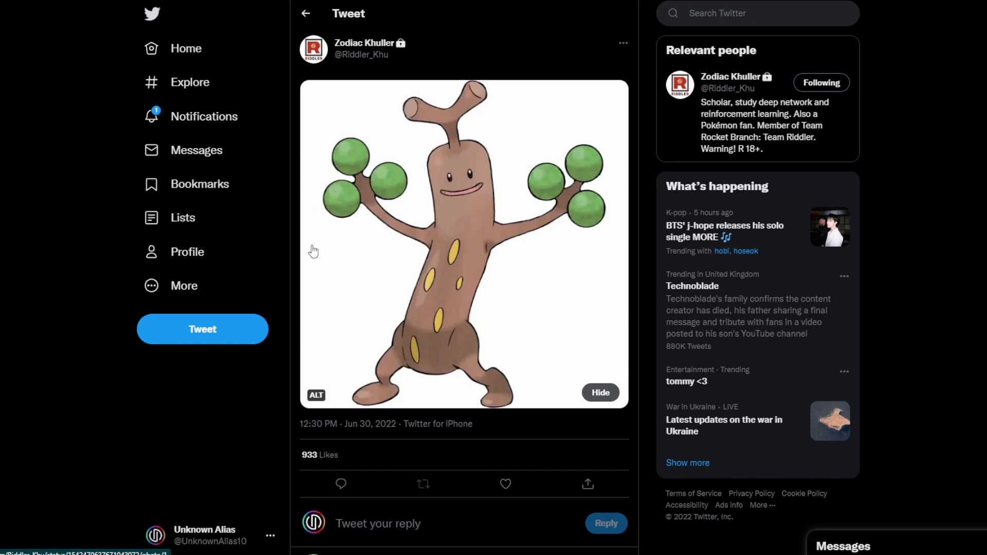
Step: Enlarge the 2022 monthly schedule image with June marked 'New Poke' in the media viewer
scroll("down", 3)
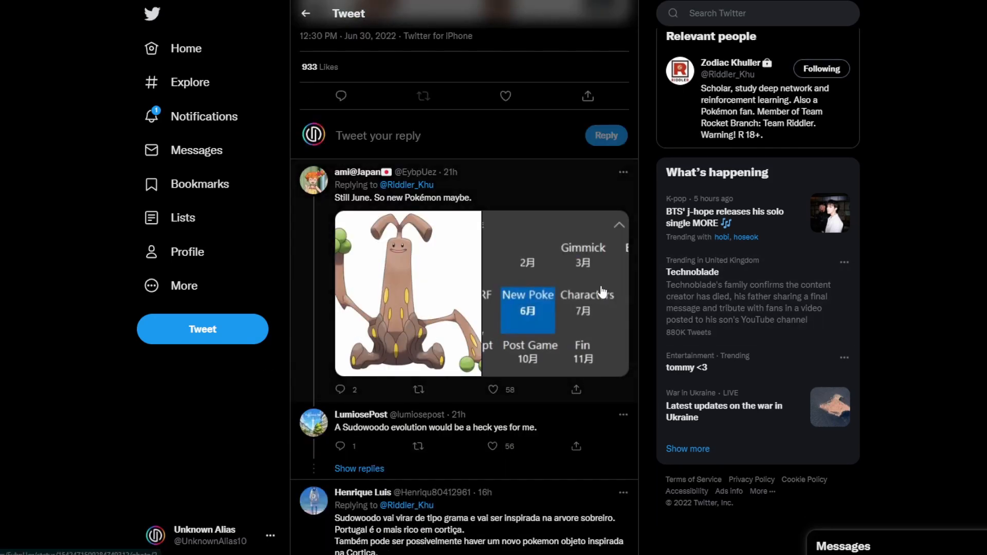
left_click(407, 293)
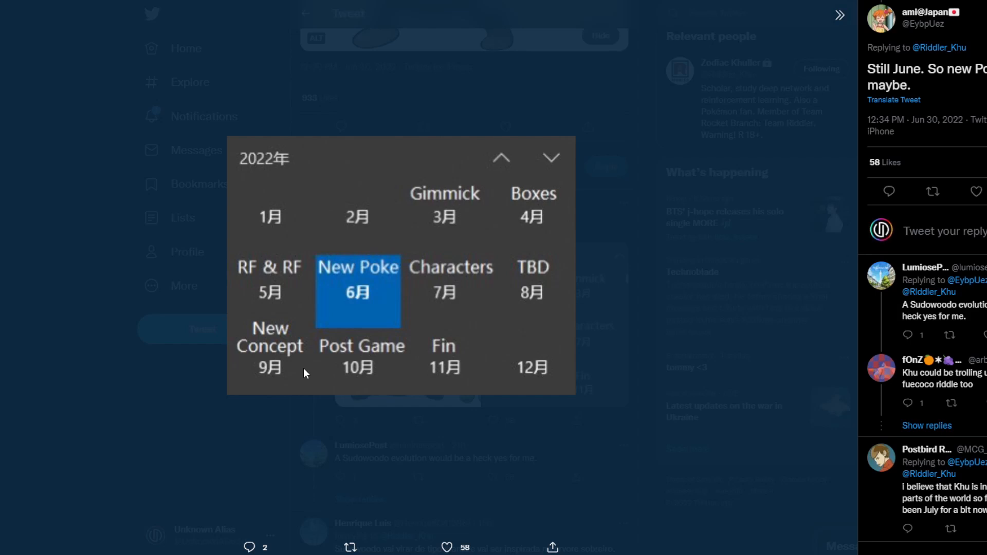
mouse_move(139, 369)
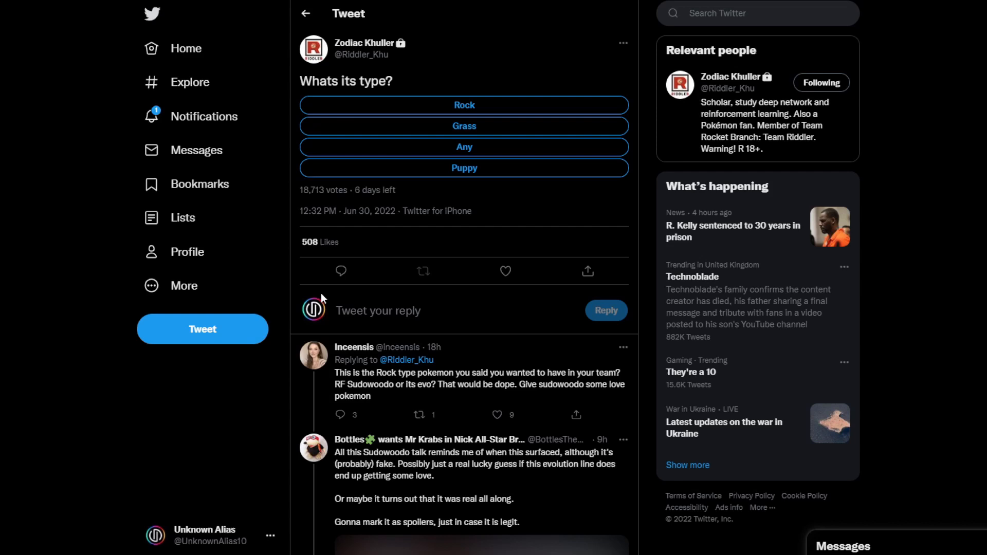
Step: Return to the profile and reveal the violence-flagged 'Cut her into slices' bread dog image
left_click(463, 125)
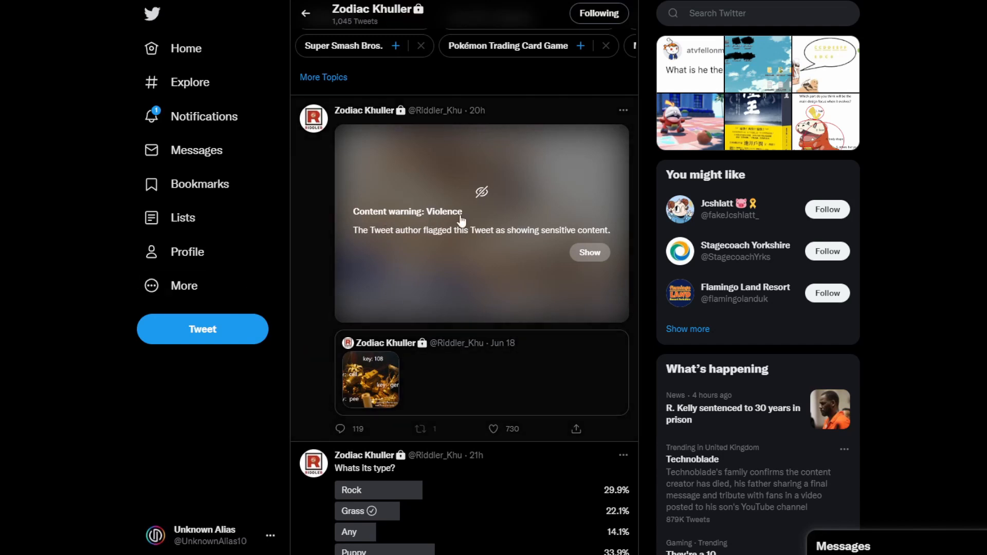
left_click(589, 253)
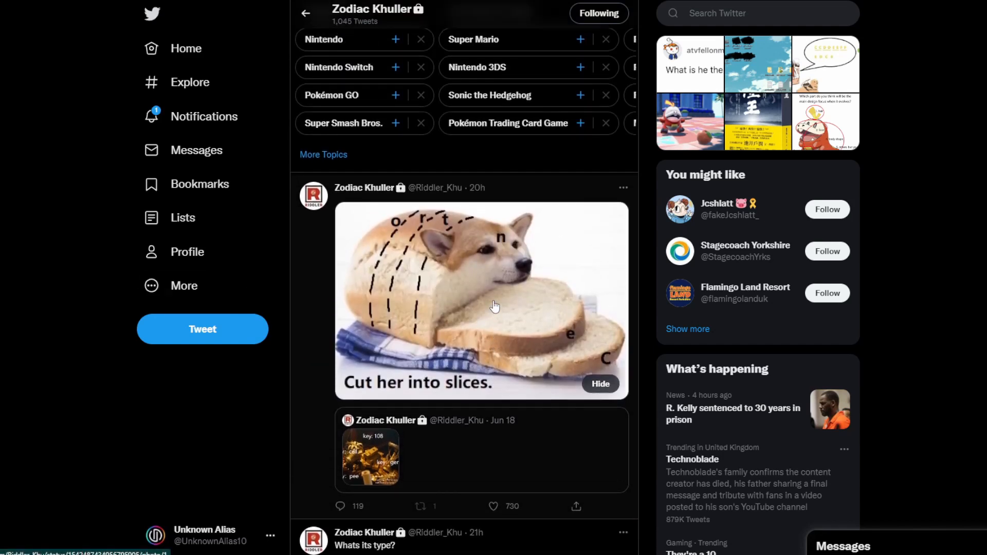